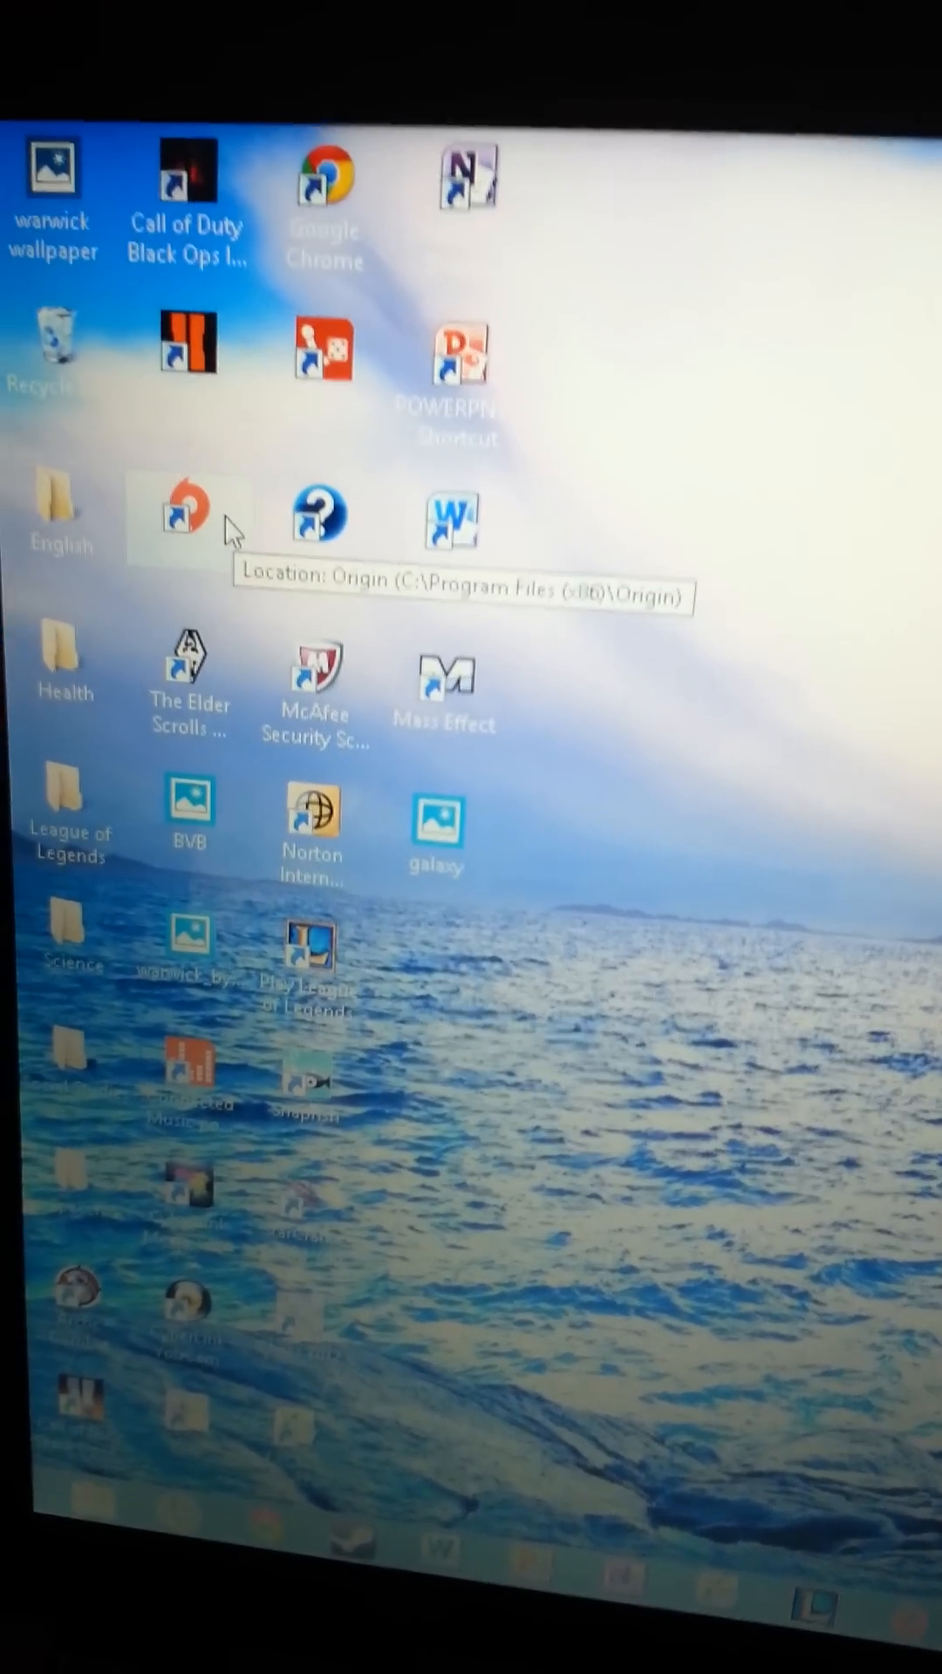
# Launch Mass Effect from its desktop shortcut after checking the Origin shortcut's options, raising a UAC prompt.
pyautogui.rightClick(187, 518)
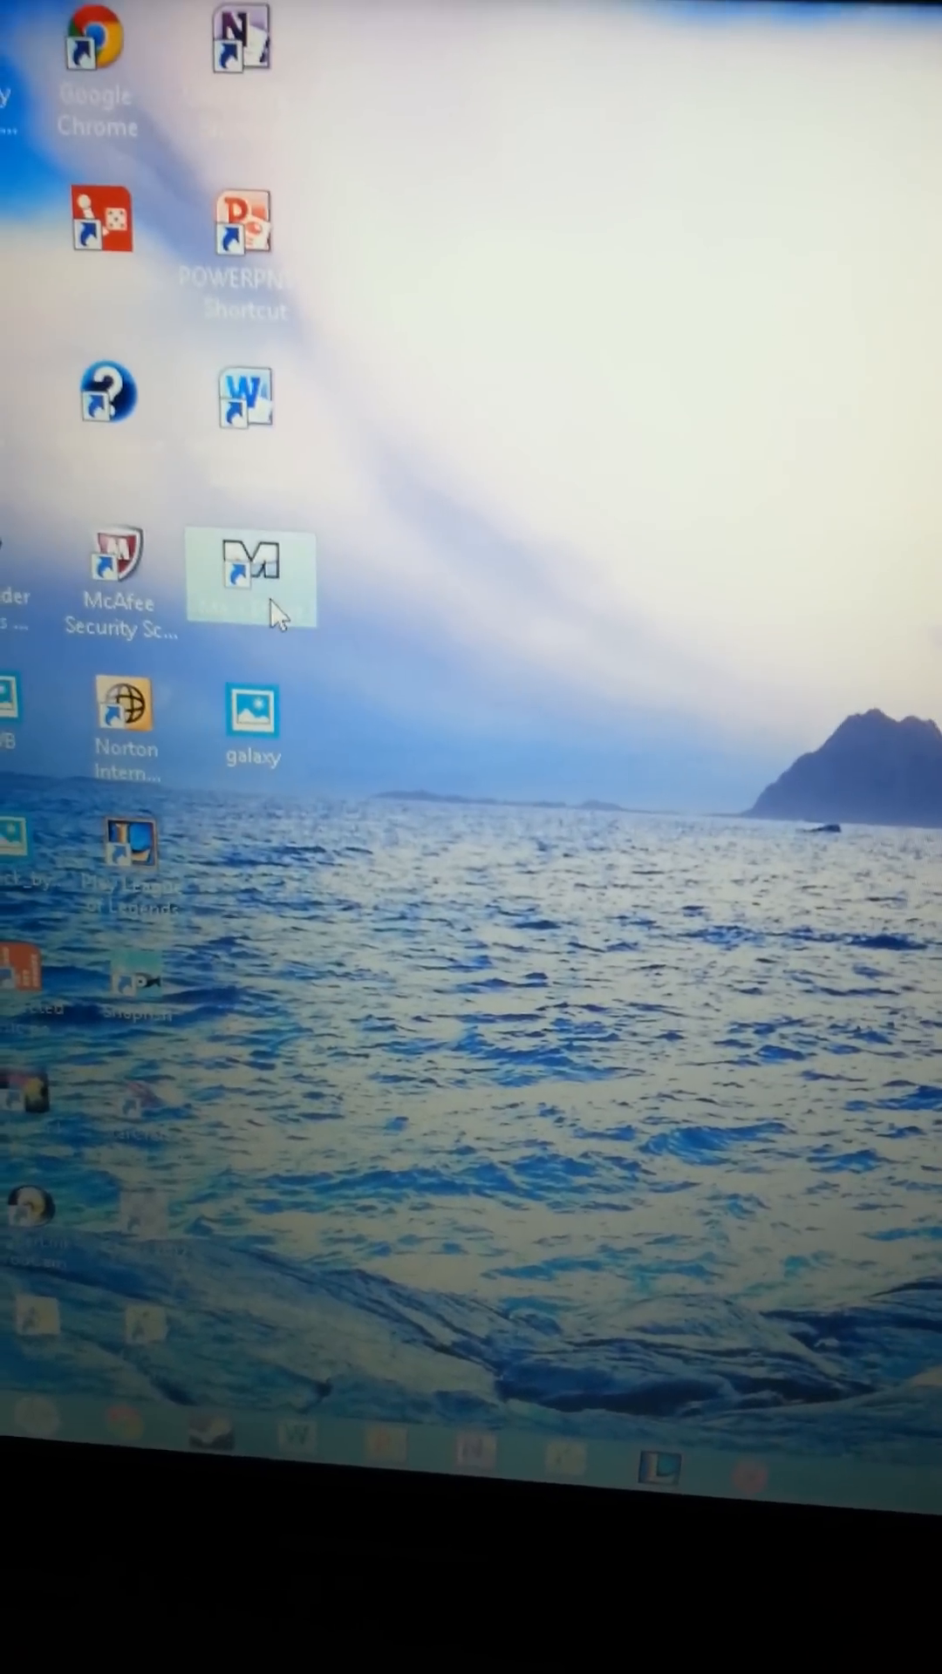
pyautogui.doubleClick(251, 578)
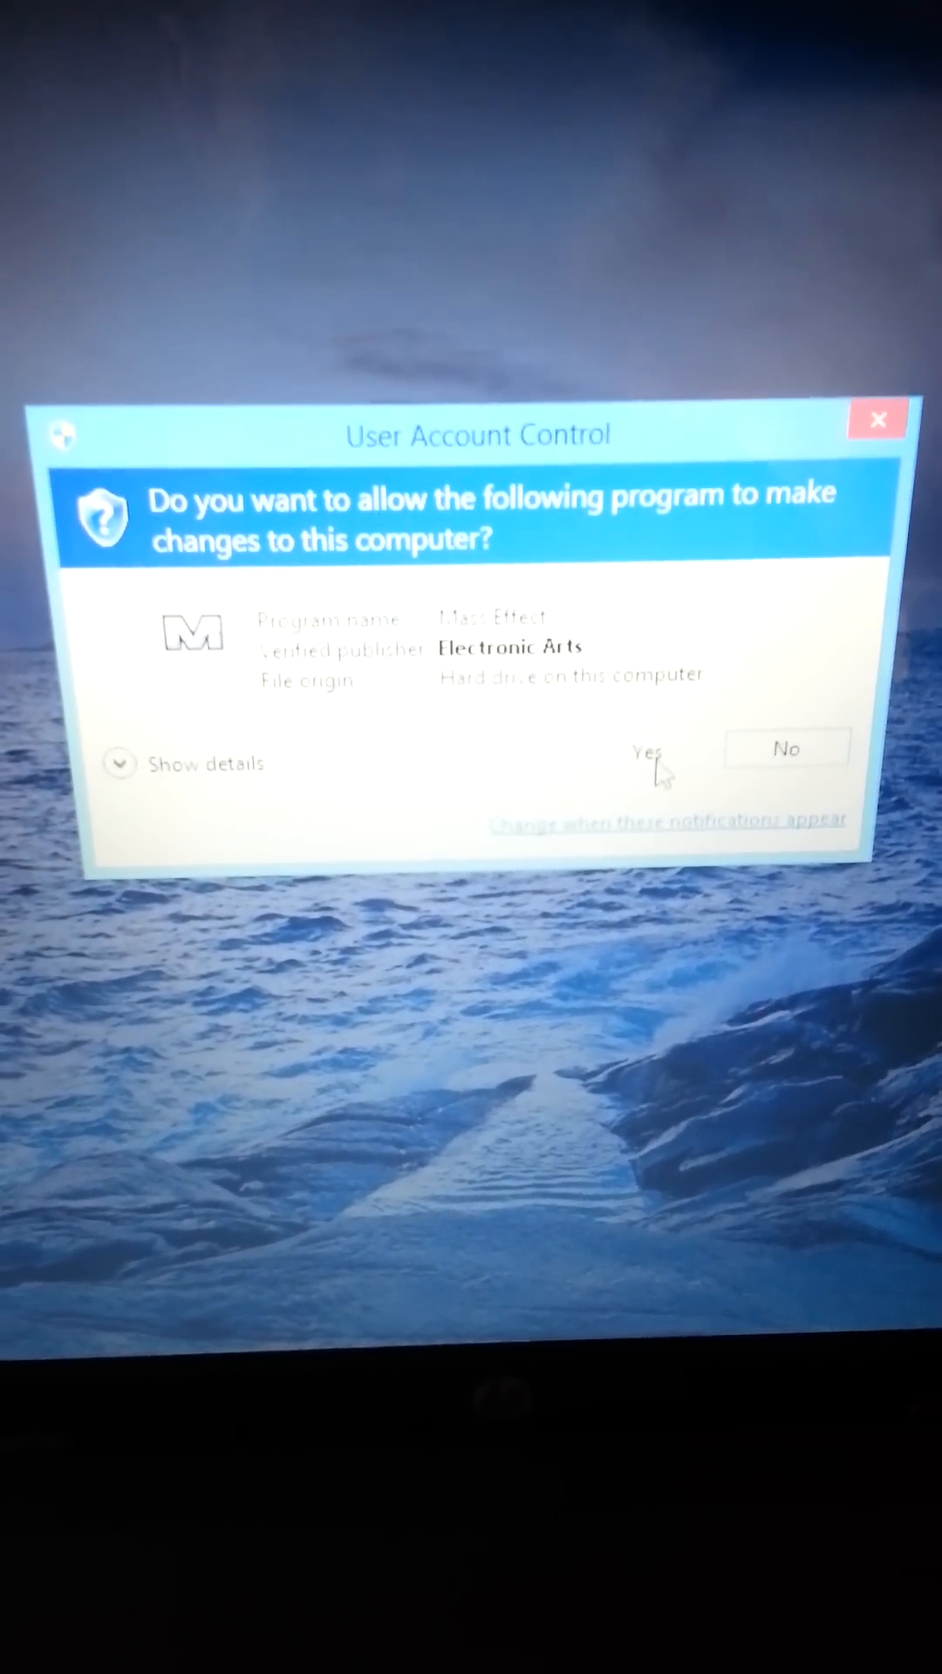
# Answer Yes to the User Account Control prompt so Origin starts opening.
pyautogui.click(649, 754)
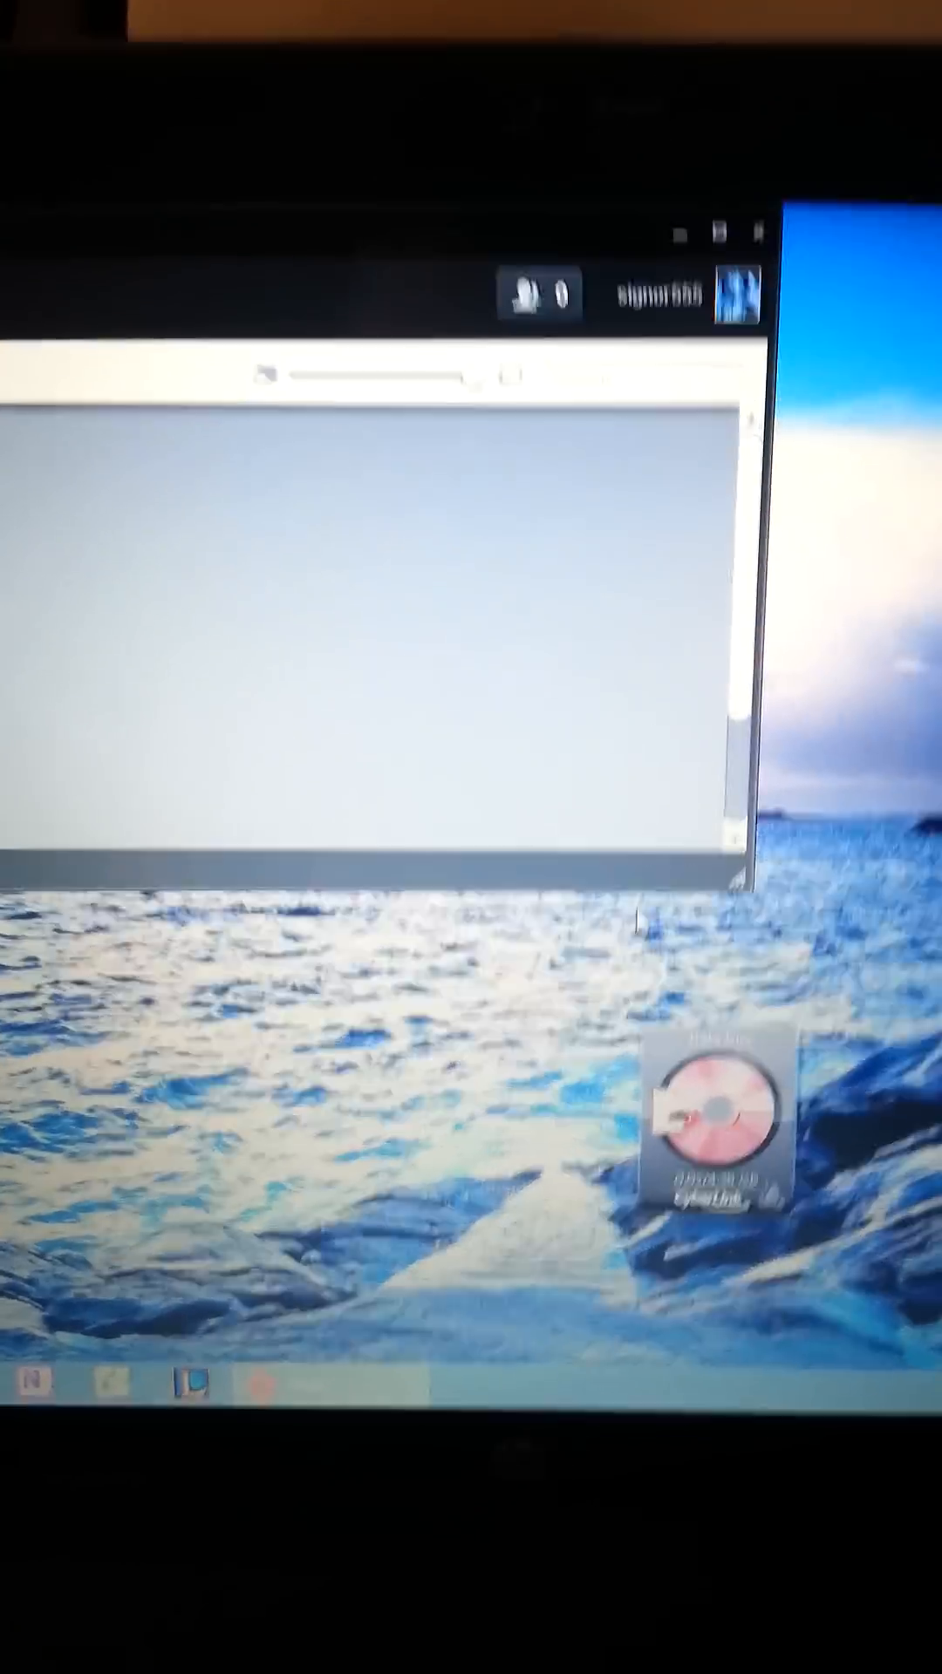